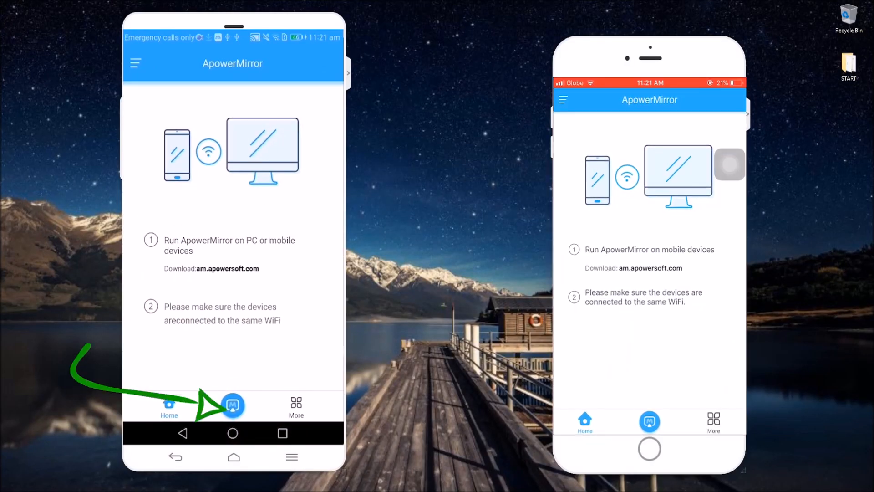
Connect to Apowersoft[iPhone] over WiFi so the puzzle game shows on both phones
click(232, 405)
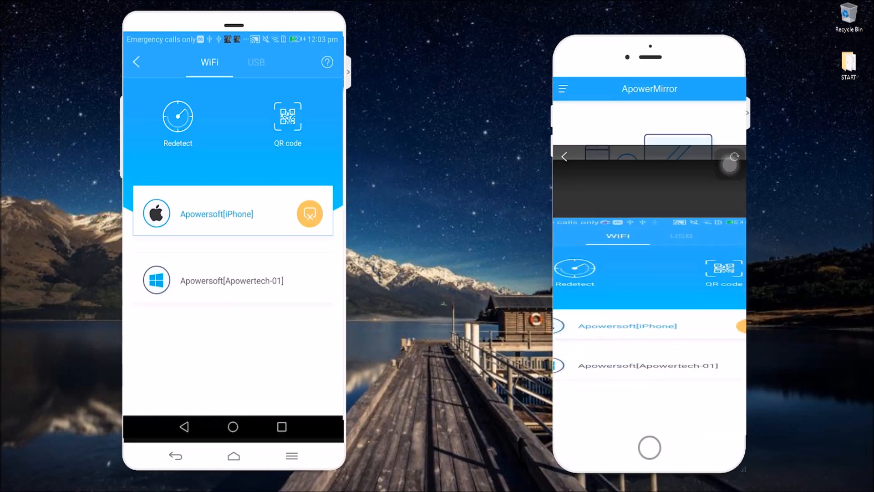
click(216, 213)
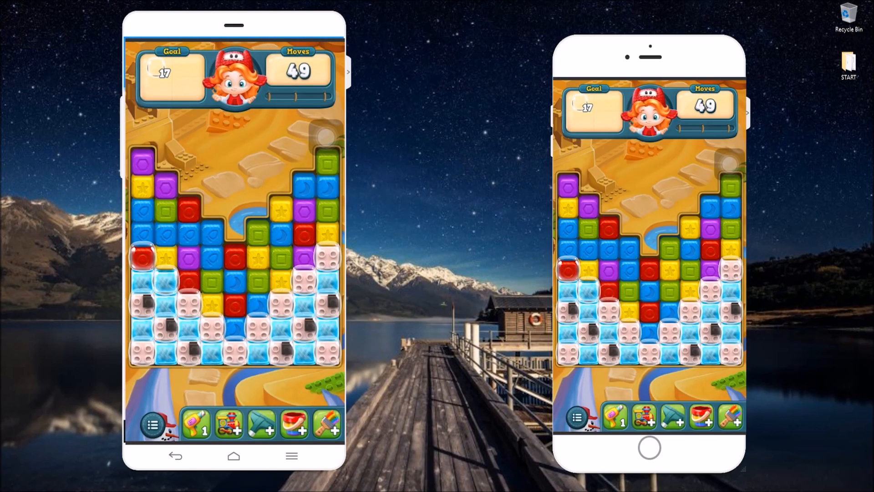
Play the block puzzle's last move, go Home, and swipe between home screen pages
click(201, 262)
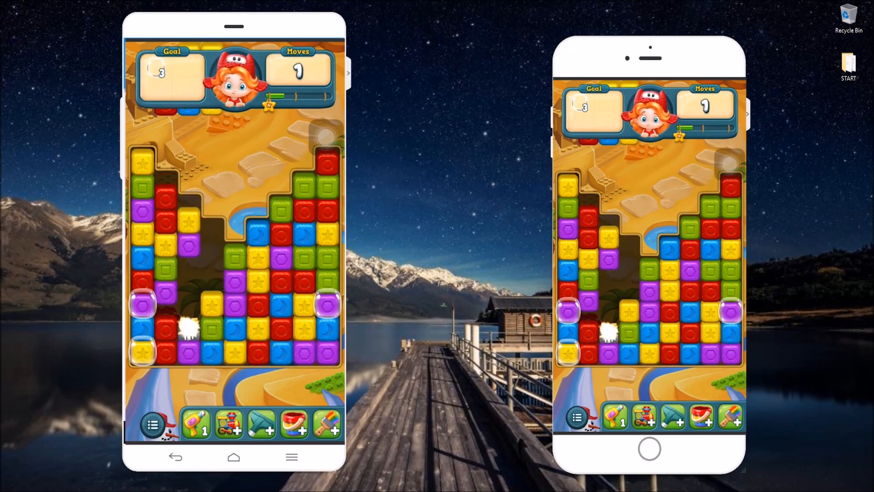
click(147, 304)
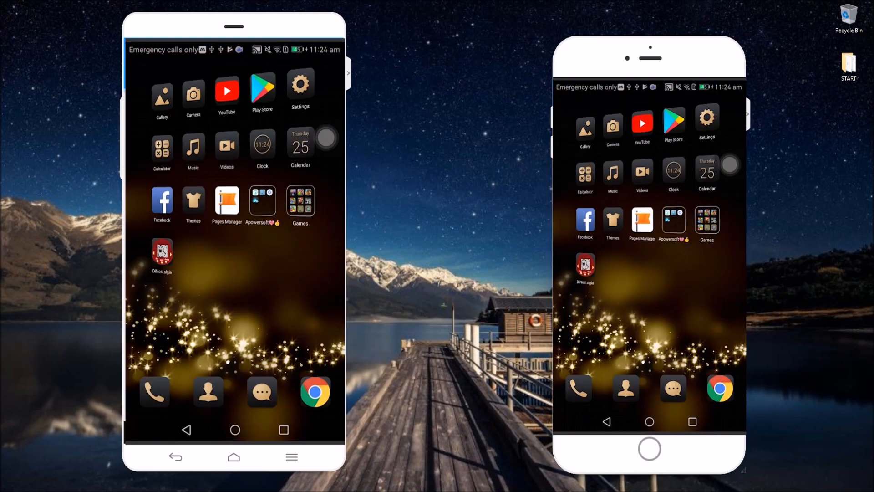
scroll(left, 3)
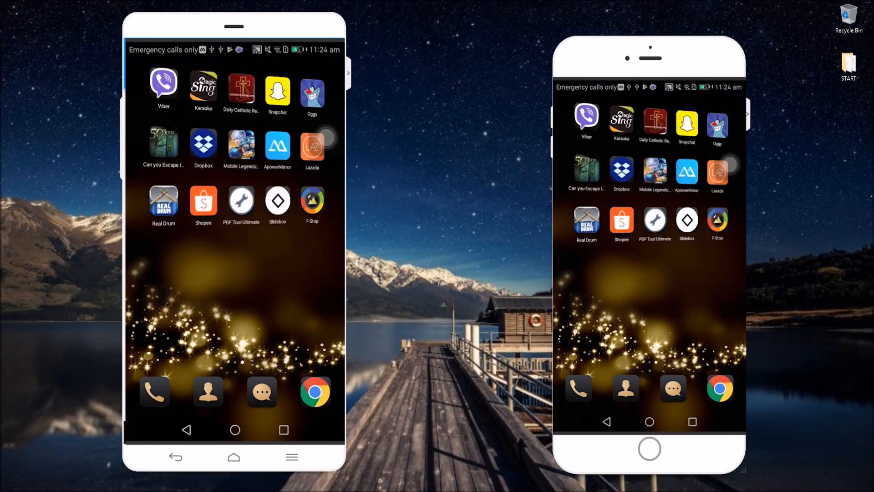